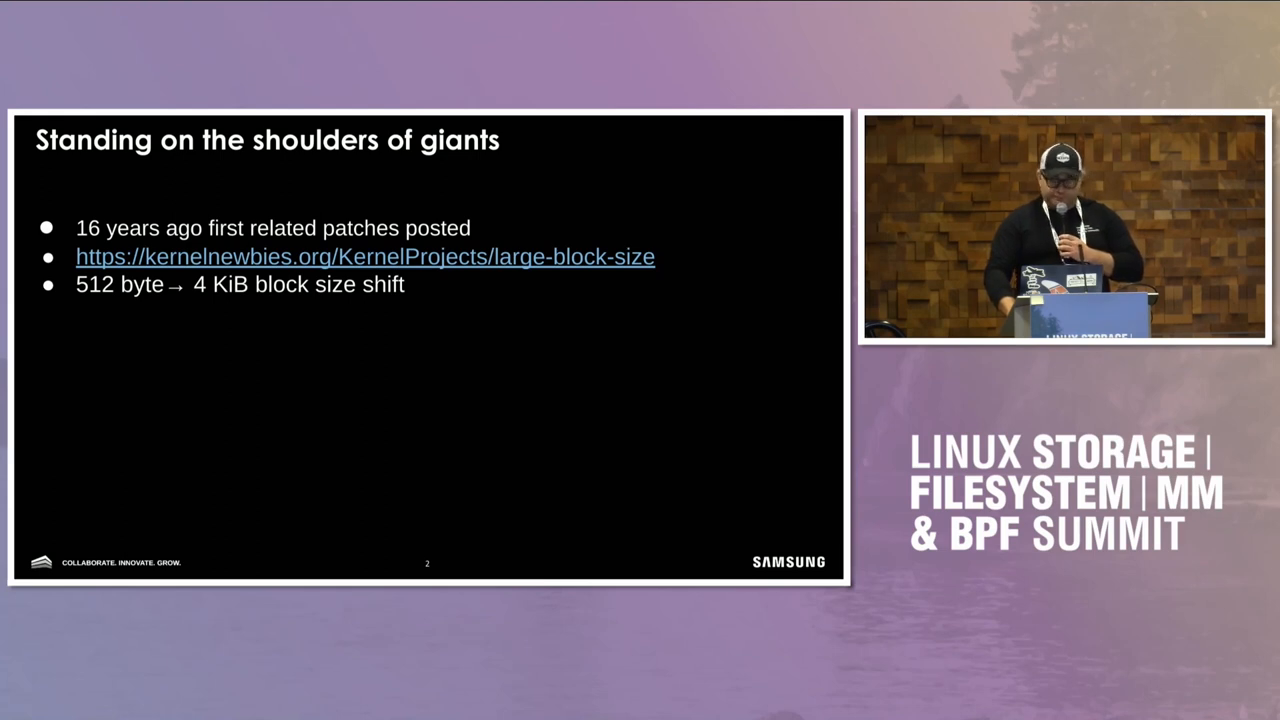
# - Advance the deck to the 'Experimenting with LBS' slide
pyautogui.press('Right')
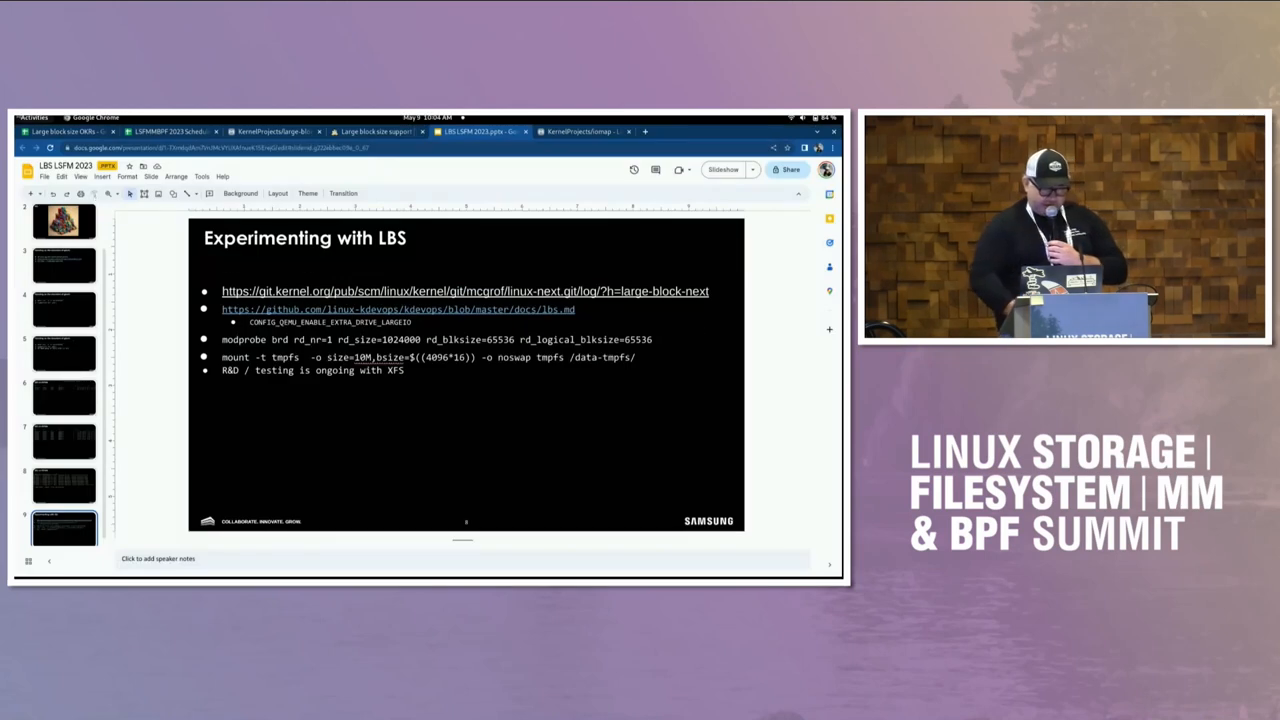
# - Switch to the 'Large block size OKRs' workbook and show its Folio conversions sheet
pyautogui.click(70, 132)
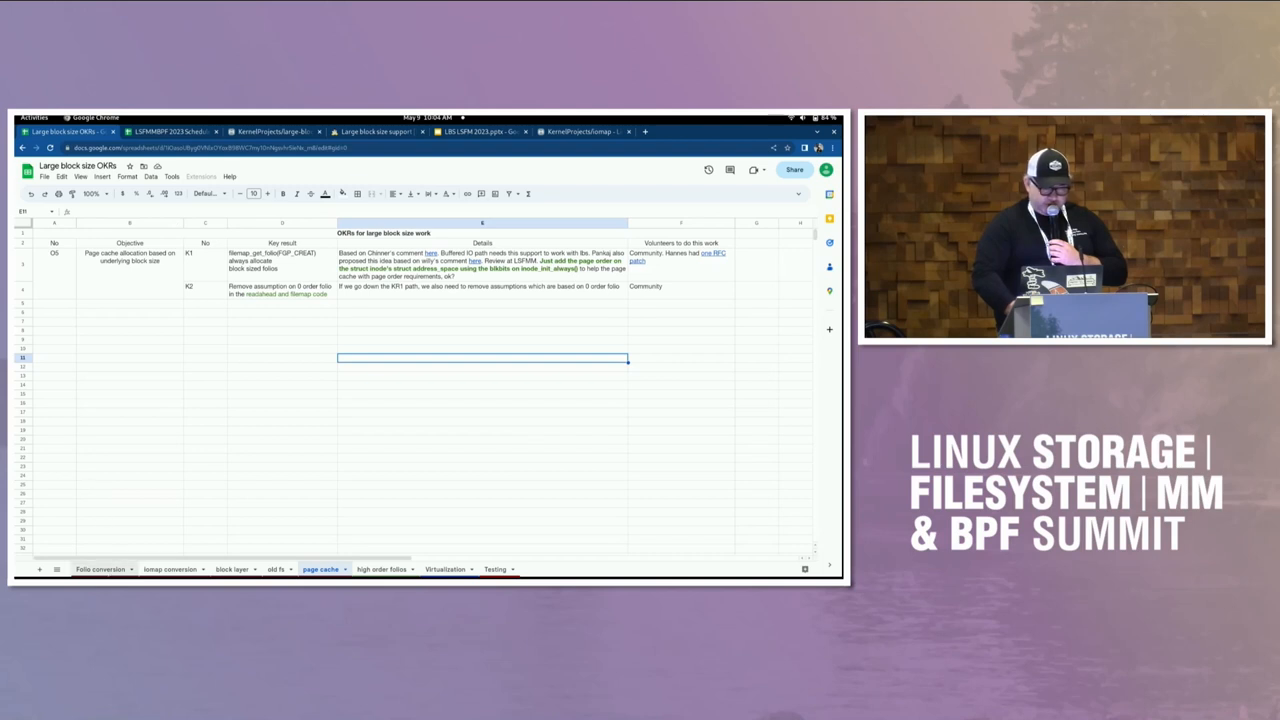
pyautogui.click(100, 570)
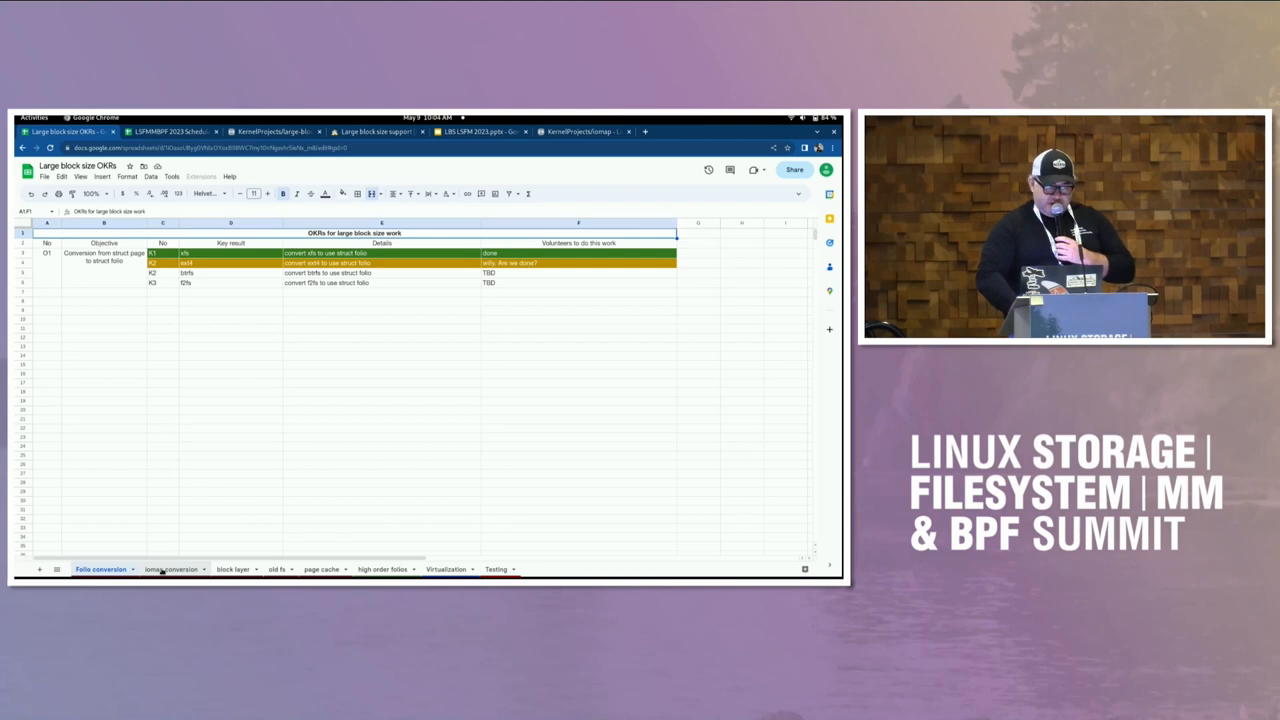
# - Show the iomap conversion sheet with its 'Convert to IOMAP' key results
pyautogui.click(168, 568)
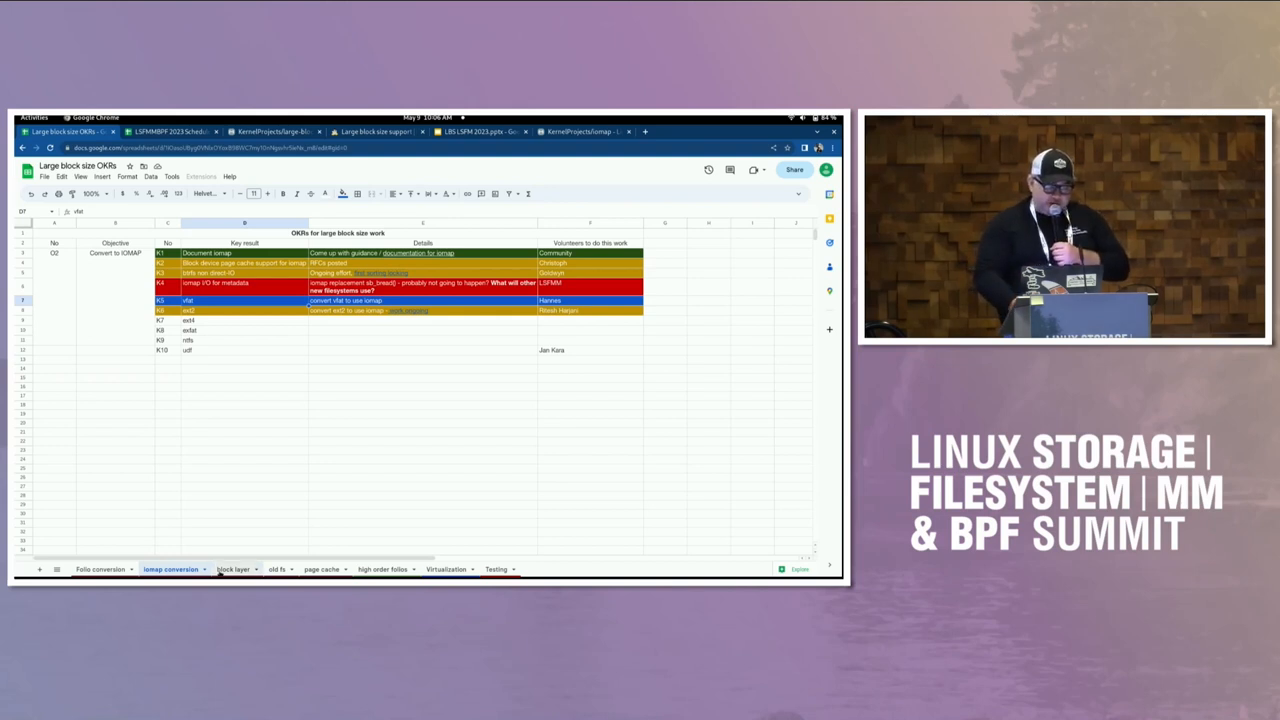
pyautogui.click(228, 572)
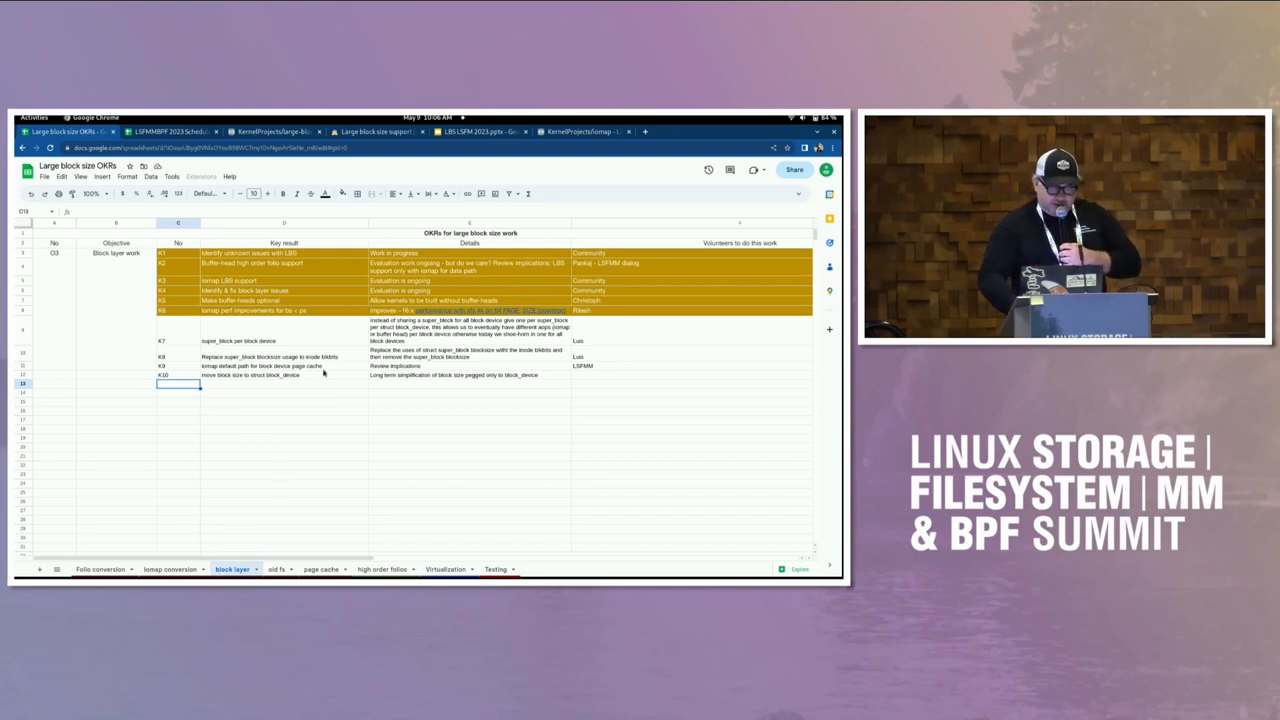
pyautogui.click(284, 280)
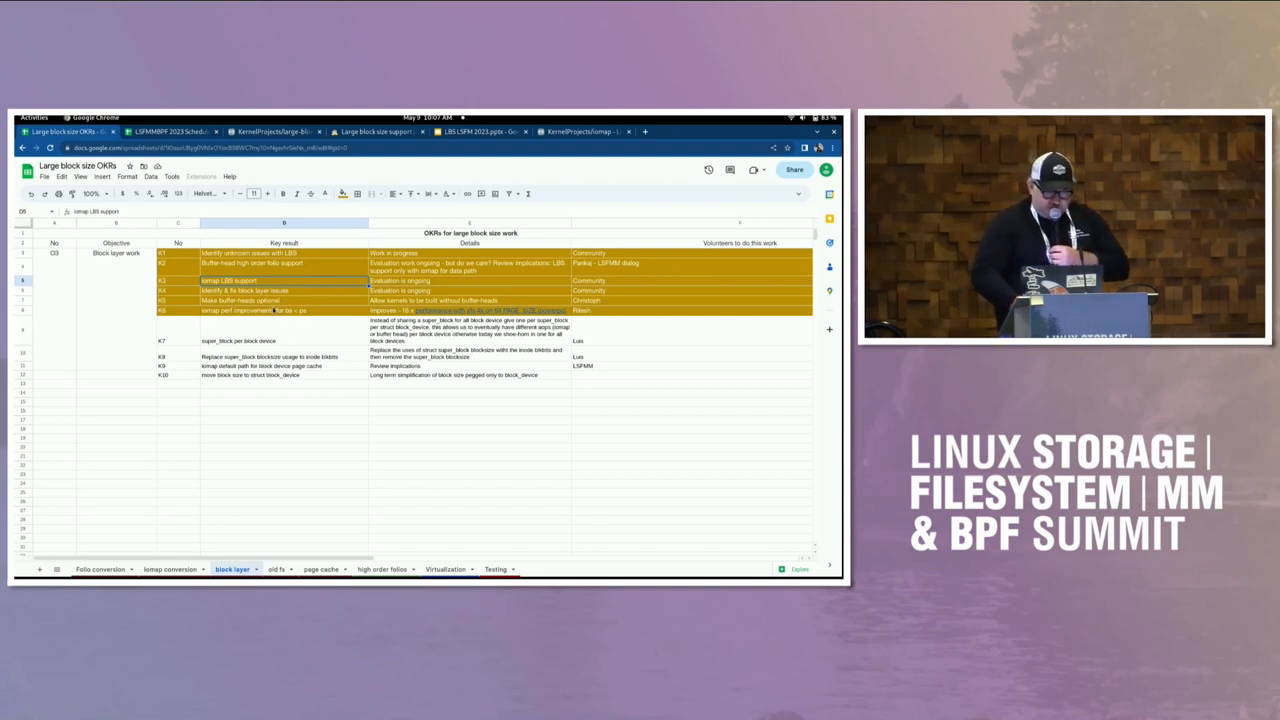
pyautogui.click(284, 300)
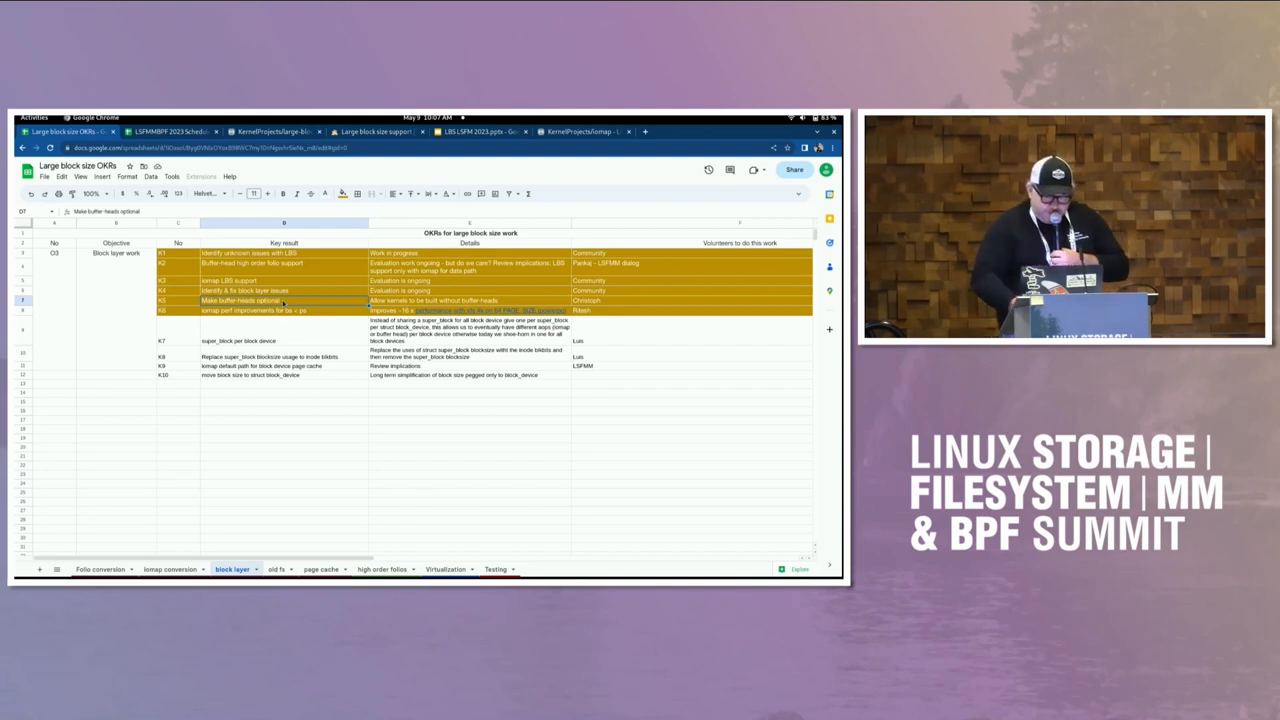
pyautogui.click(468, 330)
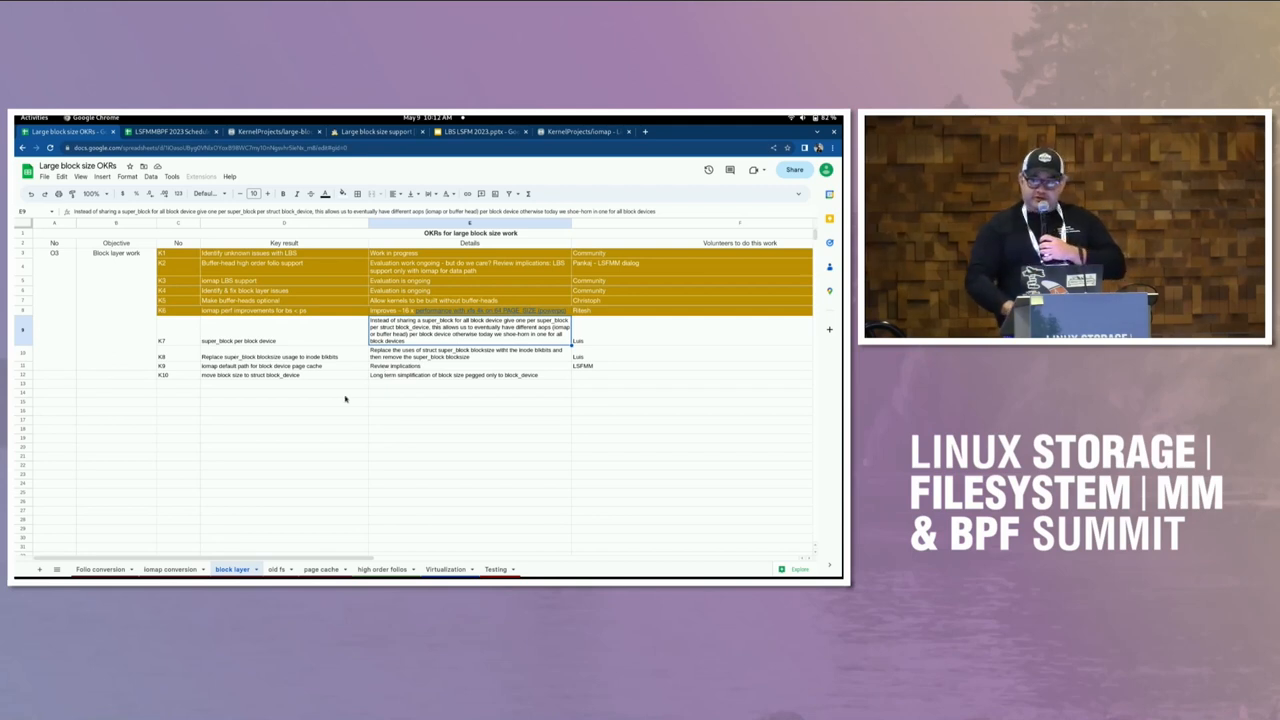
# - Show the sheet holding the ancient-filesystems deprecation objective
pyautogui.click(276, 568)
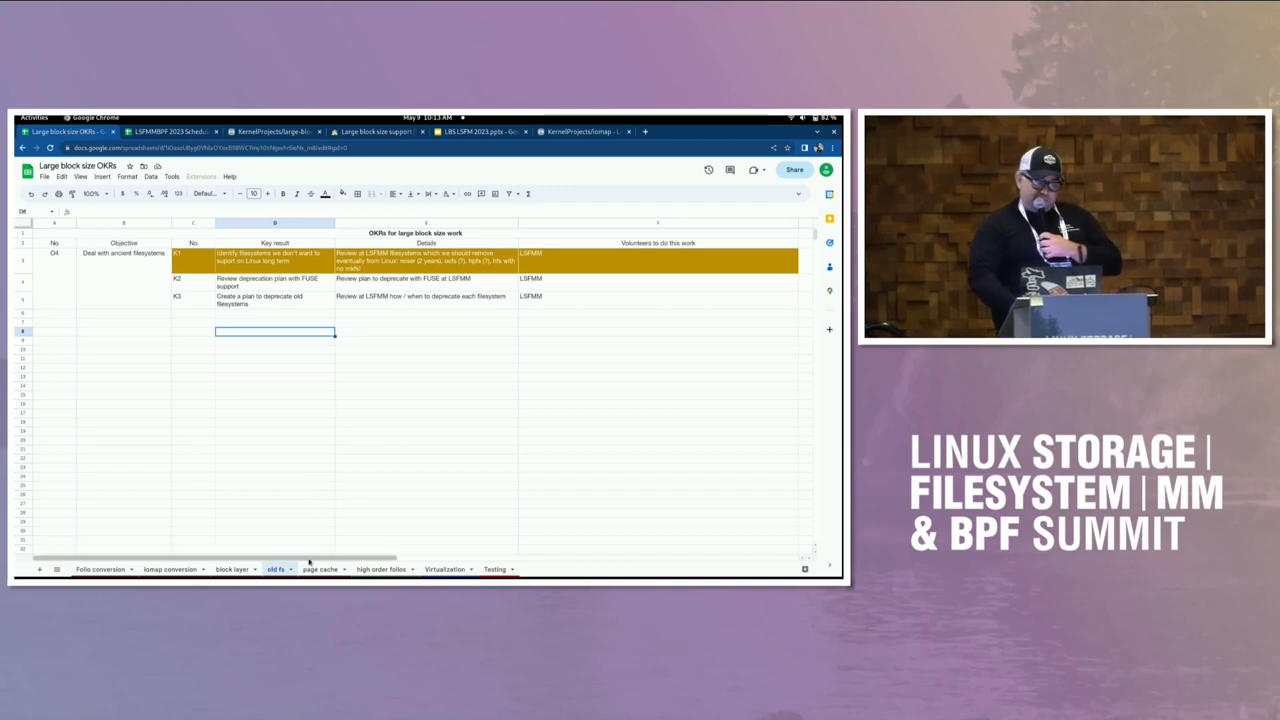
pyautogui.click(322, 568)
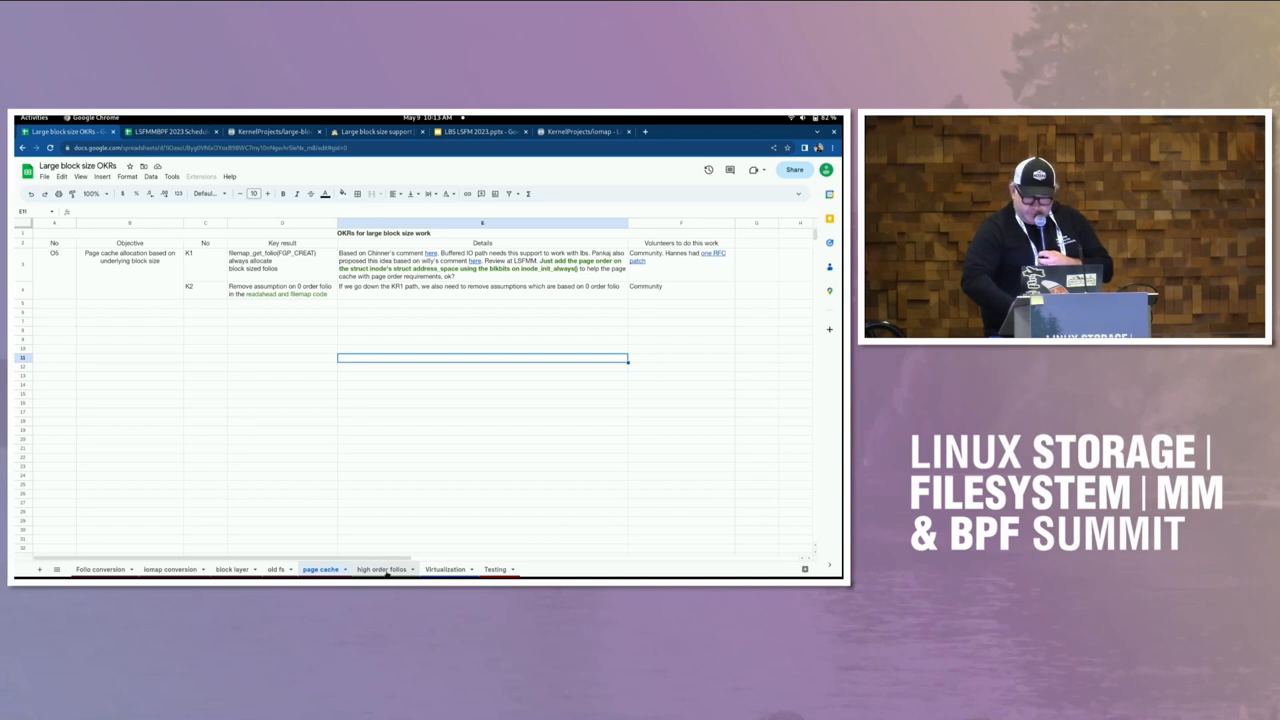
# - Browse the next sheet, then land on the Testing sheet on test tooling
pyautogui.click(384, 568)
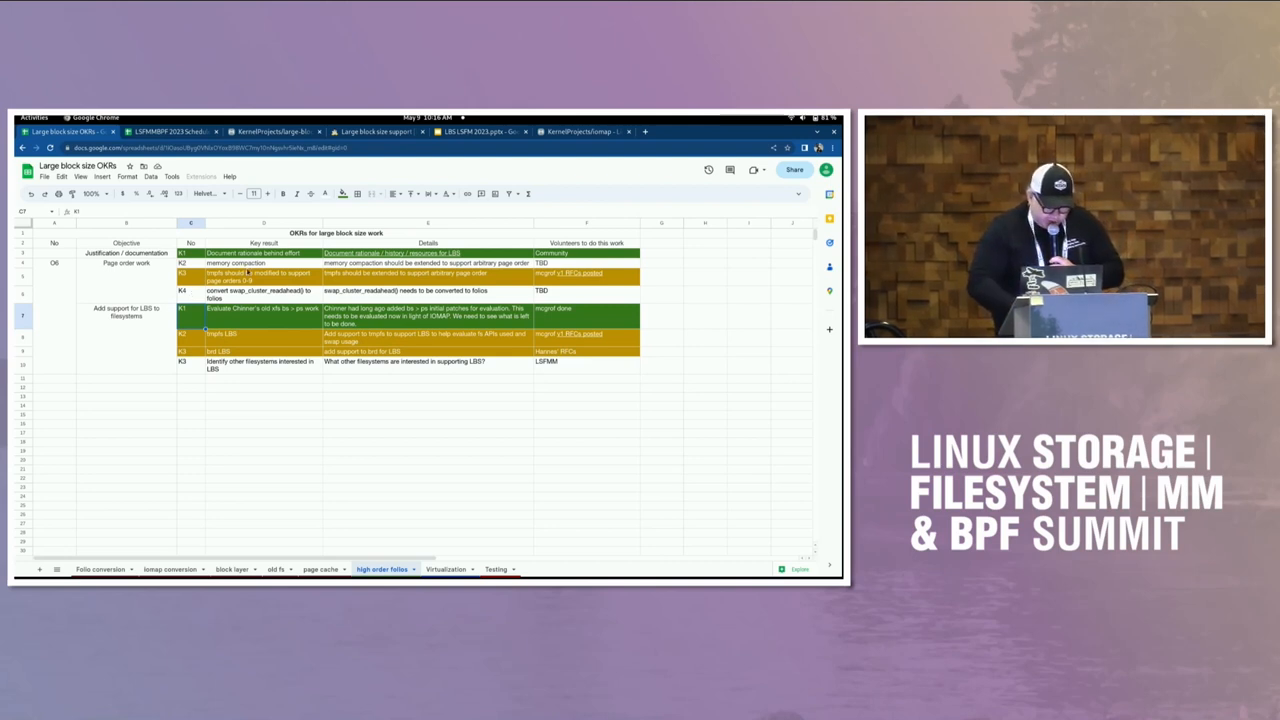
pyautogui.moveTo(408, 488)
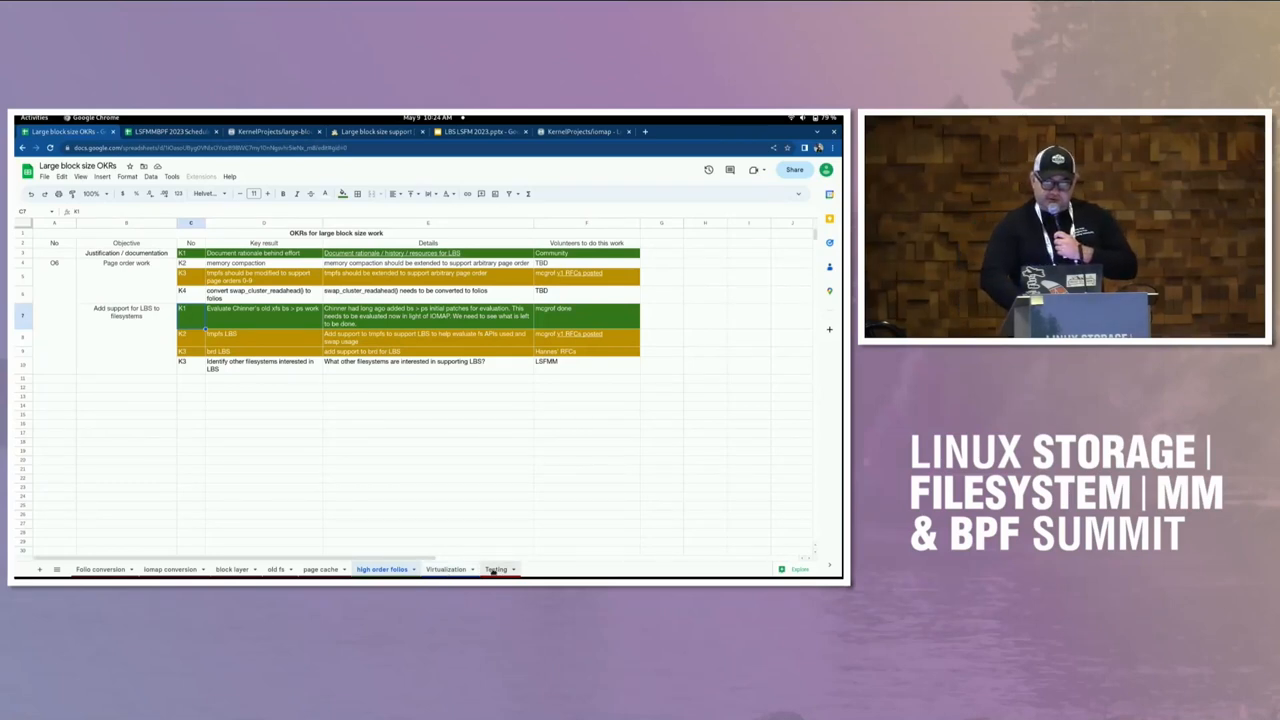
pyautogui.click(496, 568)
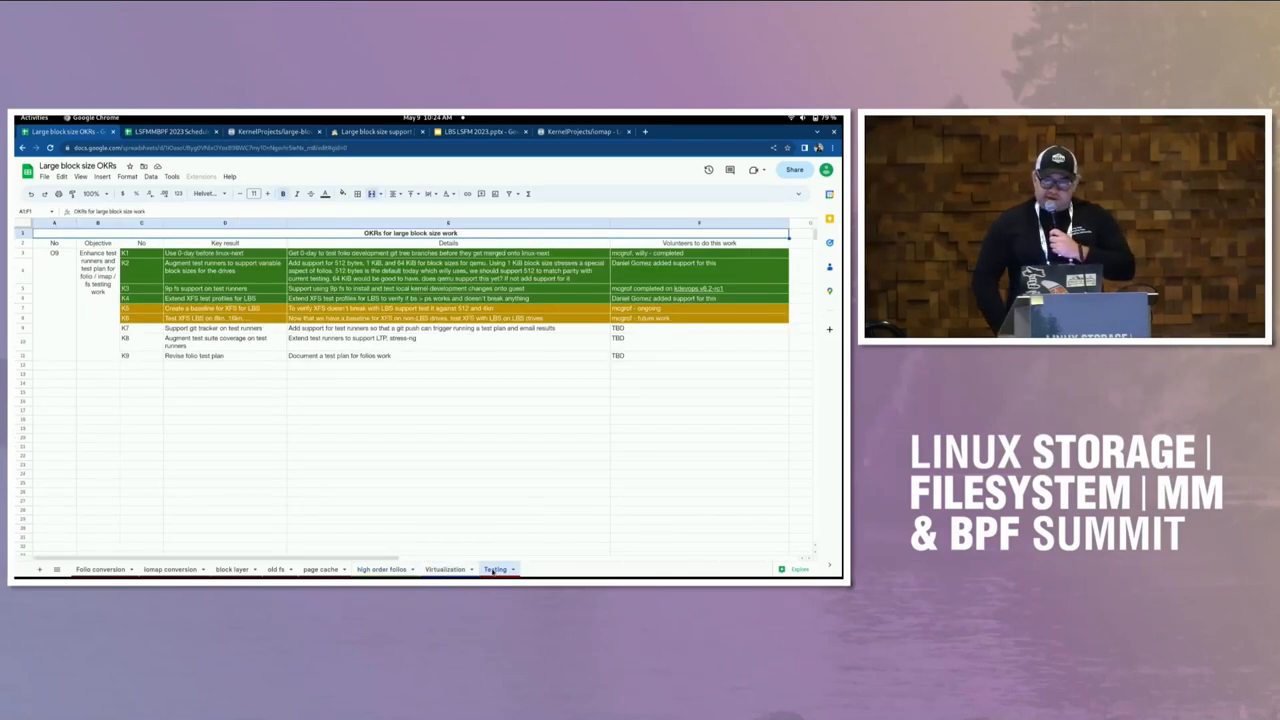